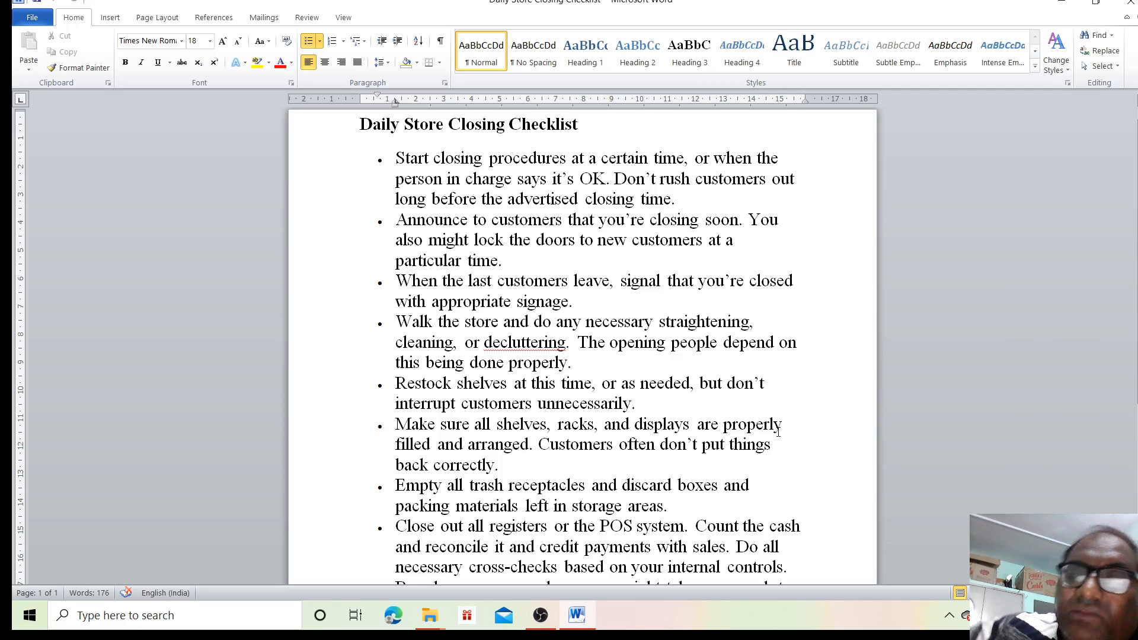
click(630, 566)
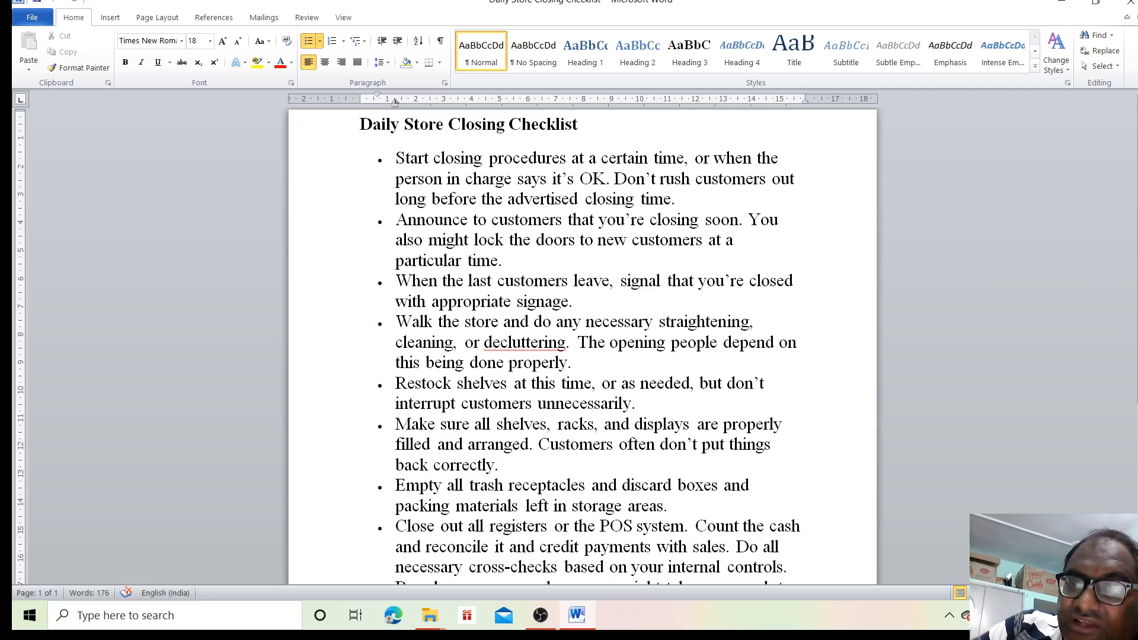
scroll(down, 3)
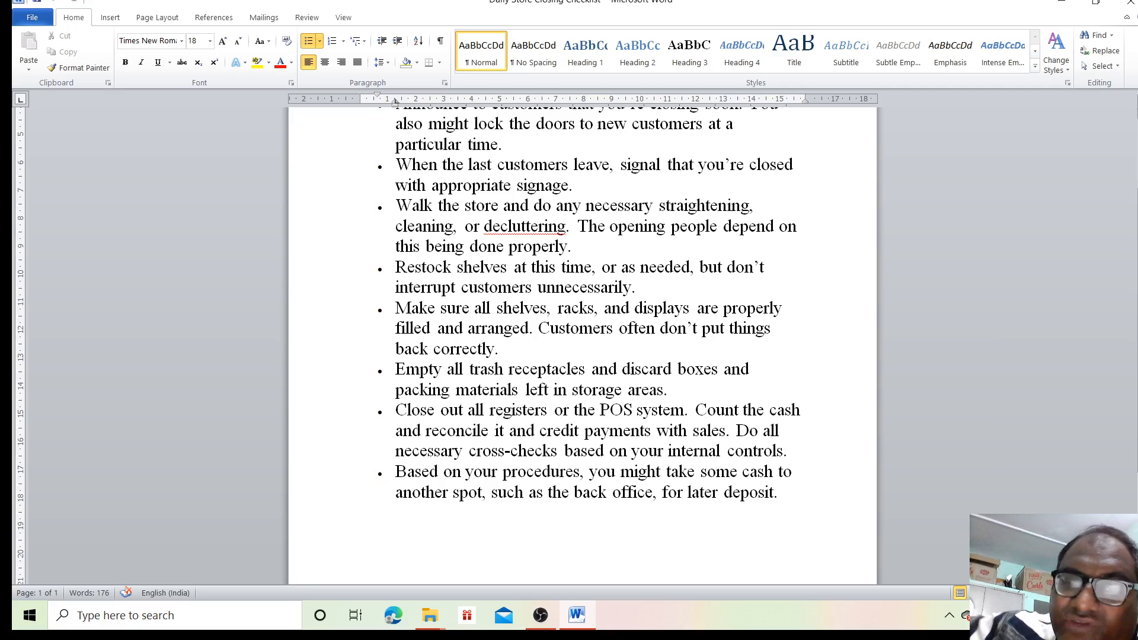
click(737, 451)
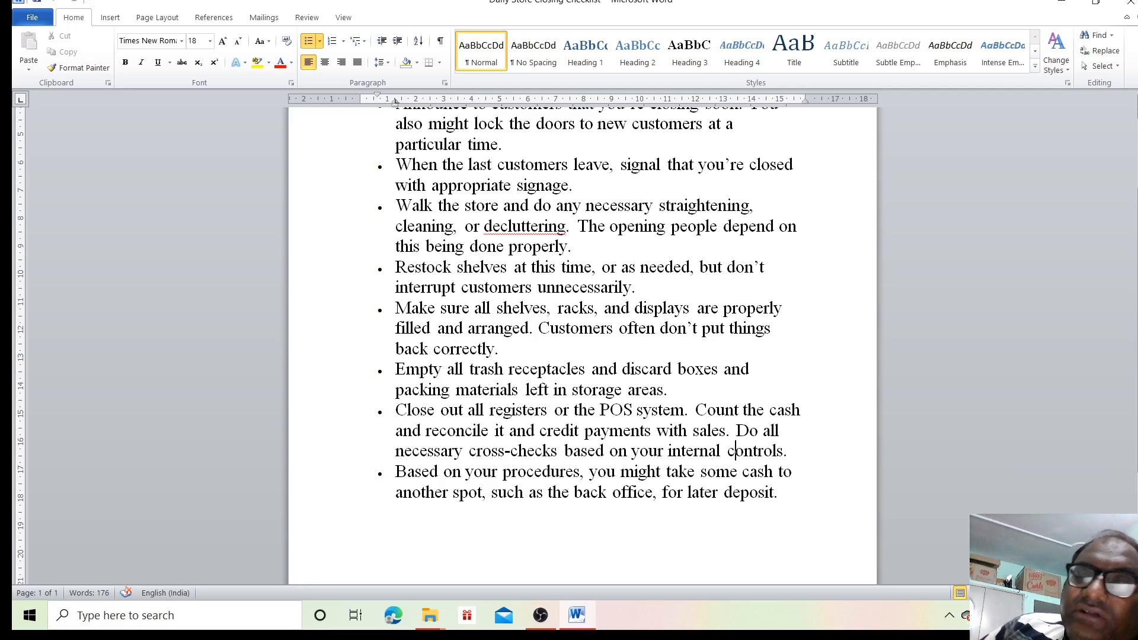
mouse_move(958, 439)
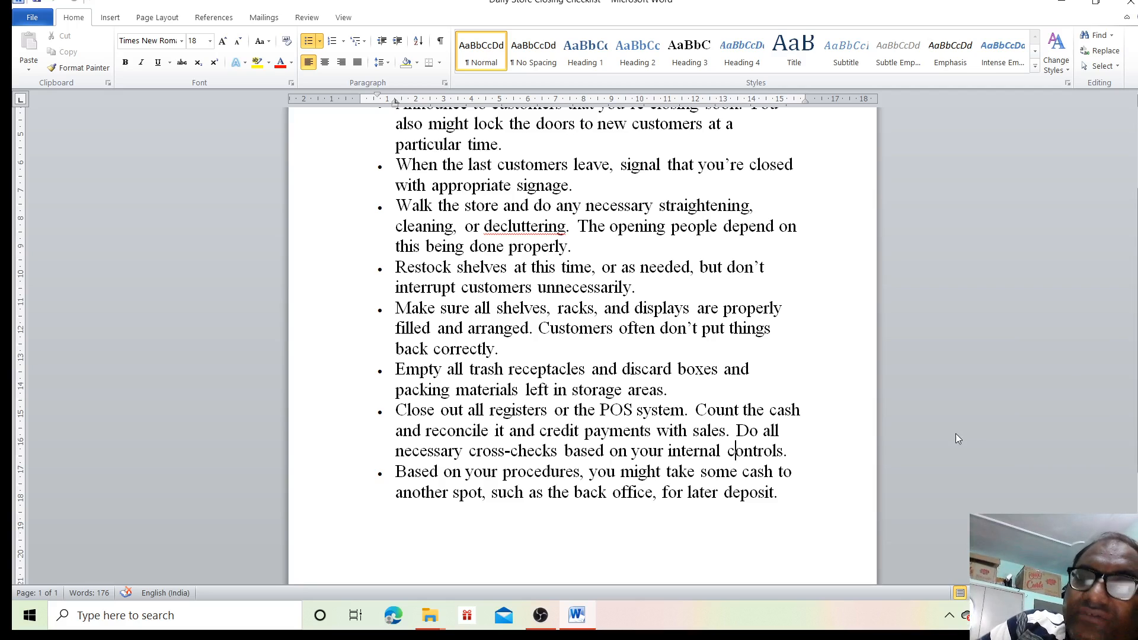